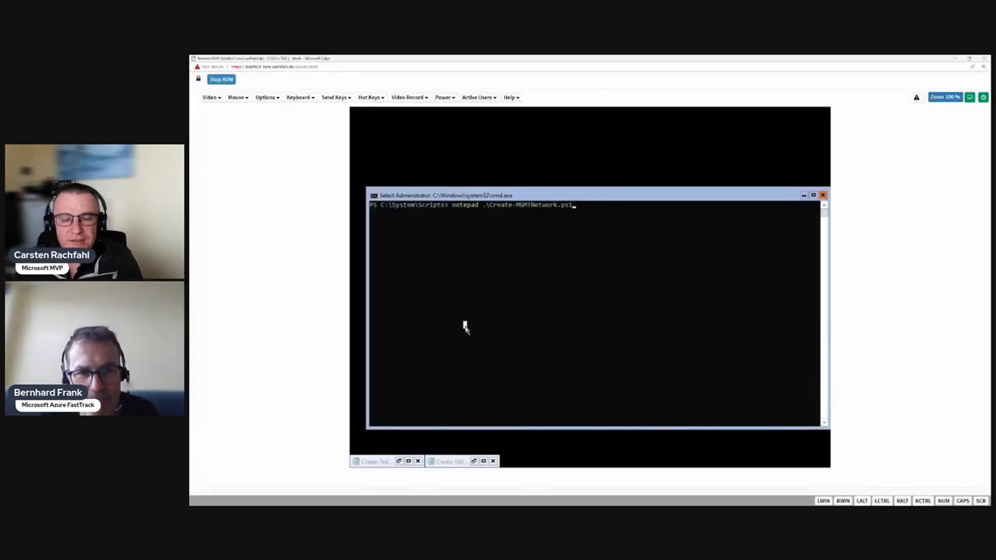
Open Create-MGMTNetwork.ps1 in Notepad from the command prompt
{"action": "key", "text": "enter"}
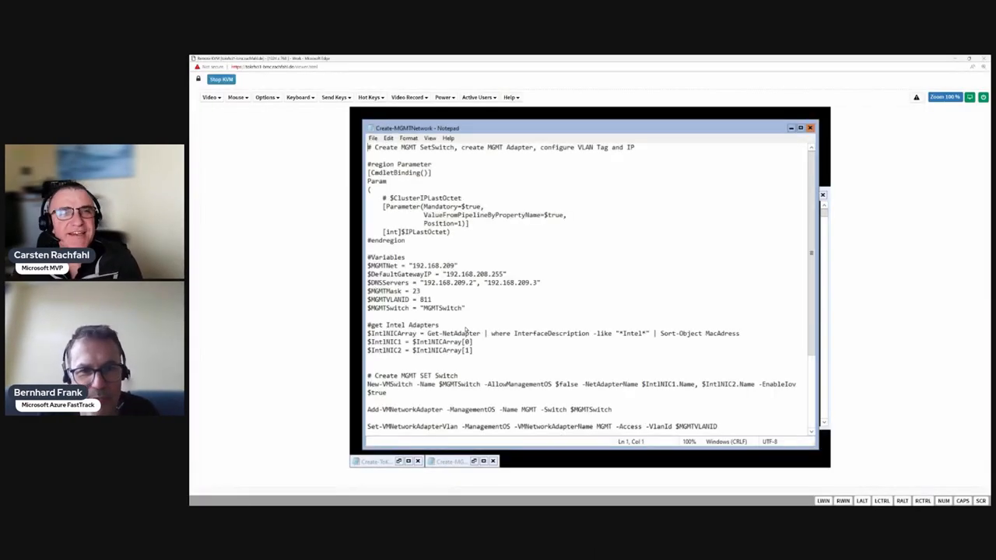
{"action": "mouse_move", "coordinate": [671, 229]}
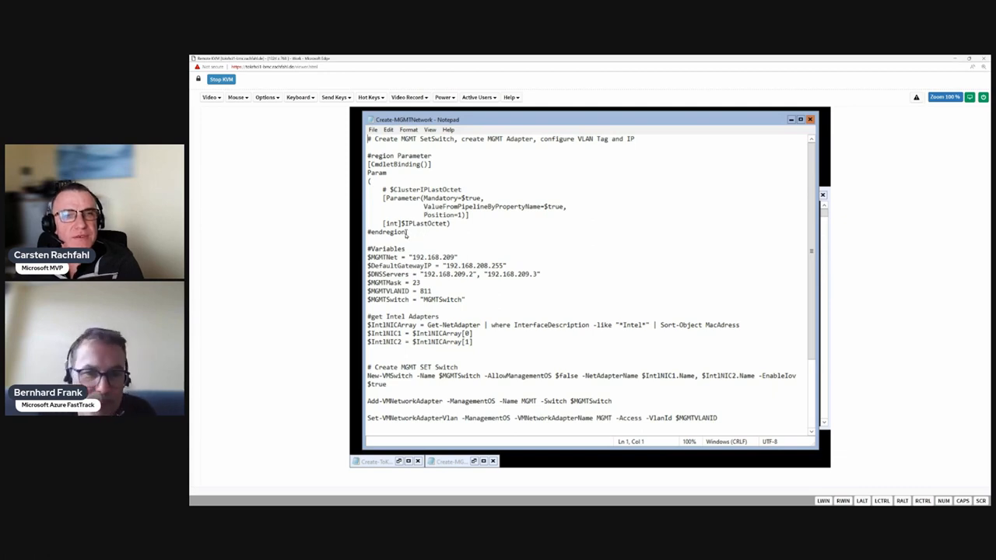
{"action": "left_click_drag", "start_coordinate": [368, 155], "coordinate": [408, 232]}
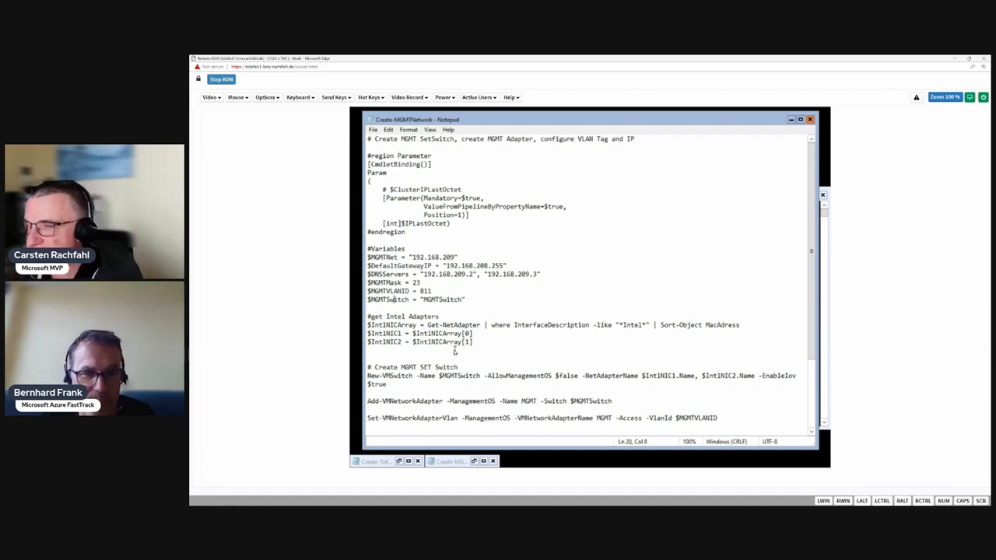
{"action": "triple_click", "coordinate": [418, 342]}
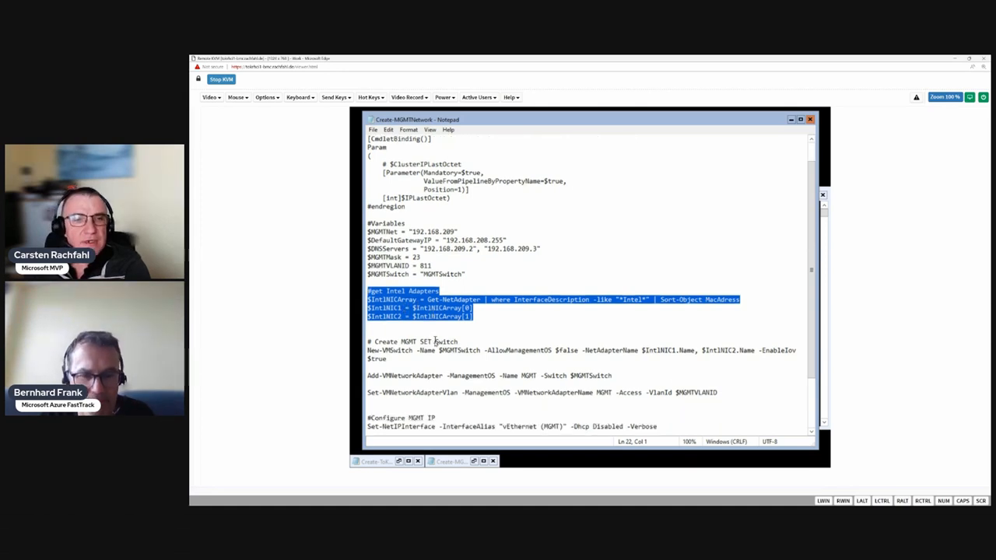
{"action": "scroll", "scroll_direction": "down", "scroll_amount": 3}
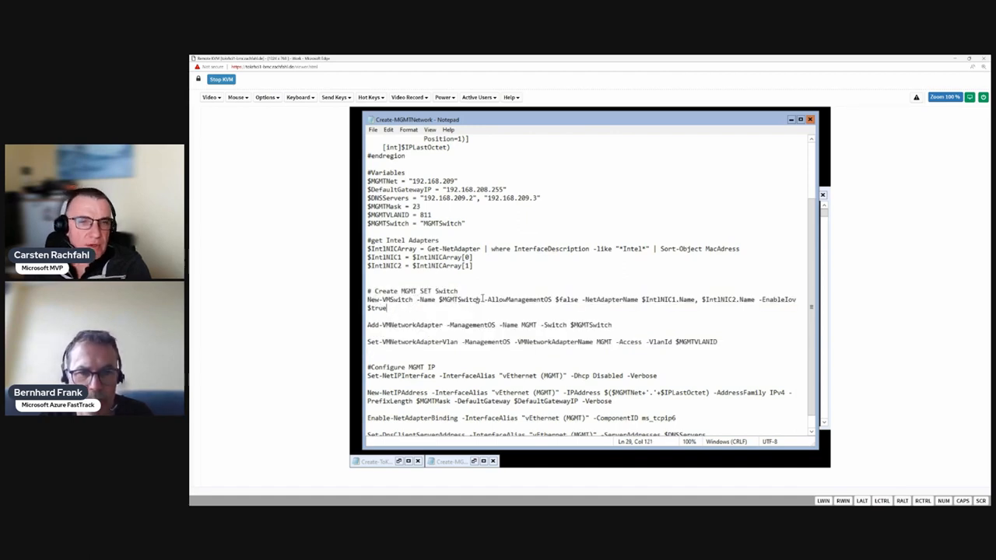
{"action": "double_click", "coordinate": [458, 299]}
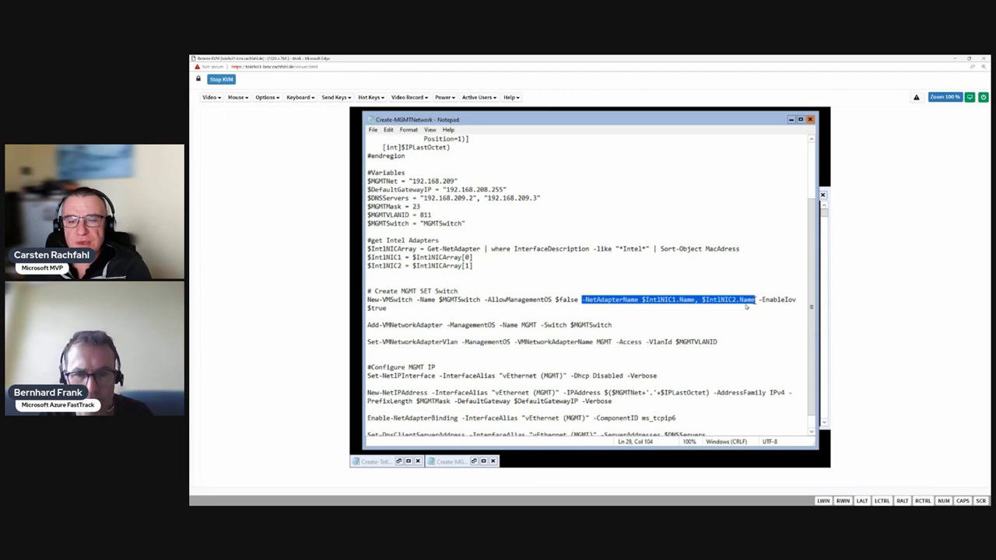
{"action": "mouse_move", "coordinate": [640, 306]}
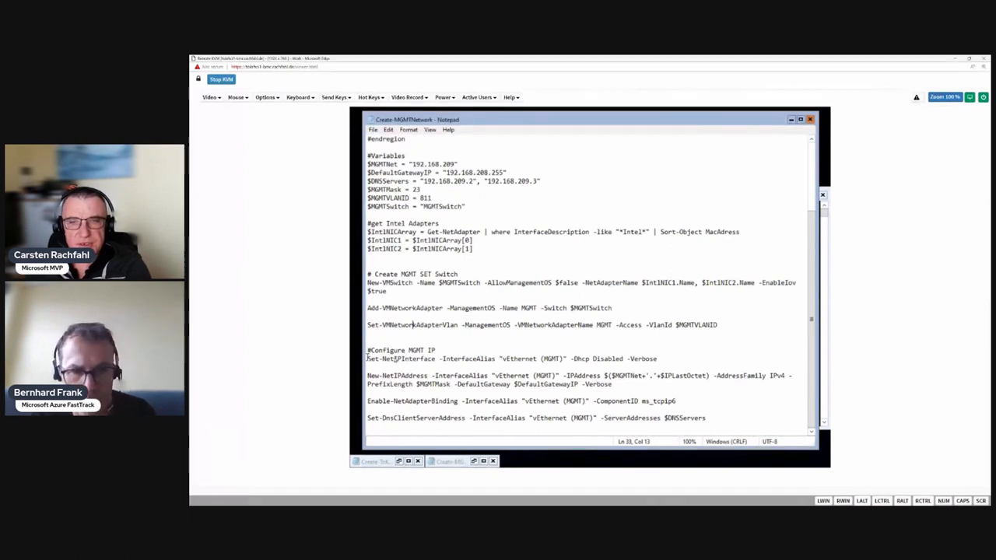
{"action": "left_click_drag", "start_coordinate": [367, 358], "coordinate": [656, 359]}
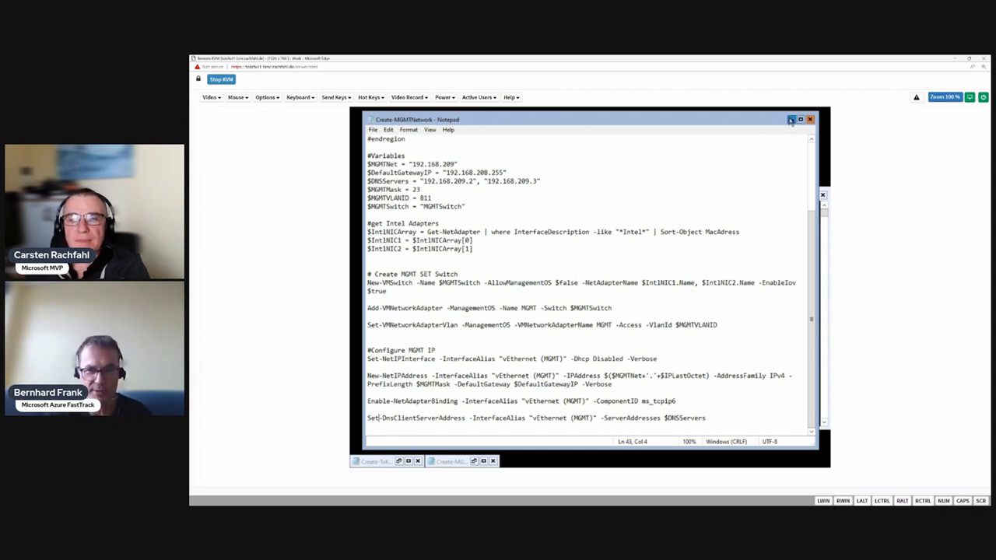
Close Notepad, run Create-MGMTNetwork.ps1 and answer 51 at the IPLastOctet prompt
{"action": "left_click", "coordinate": [809, 119]}
{"action": "type", "text": ".\\Create-MGMTNetwork.ps1"}
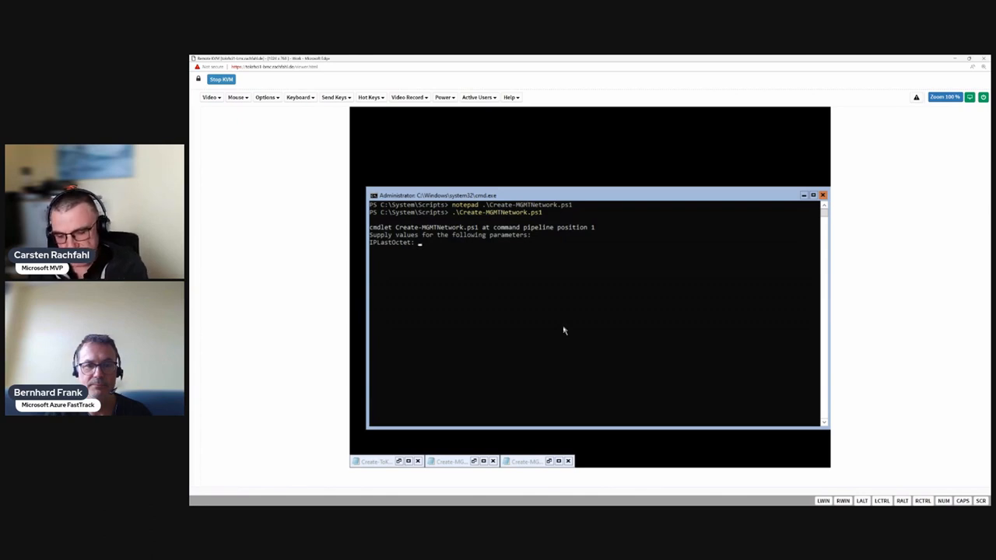
{"action": "type", "text": "51"}
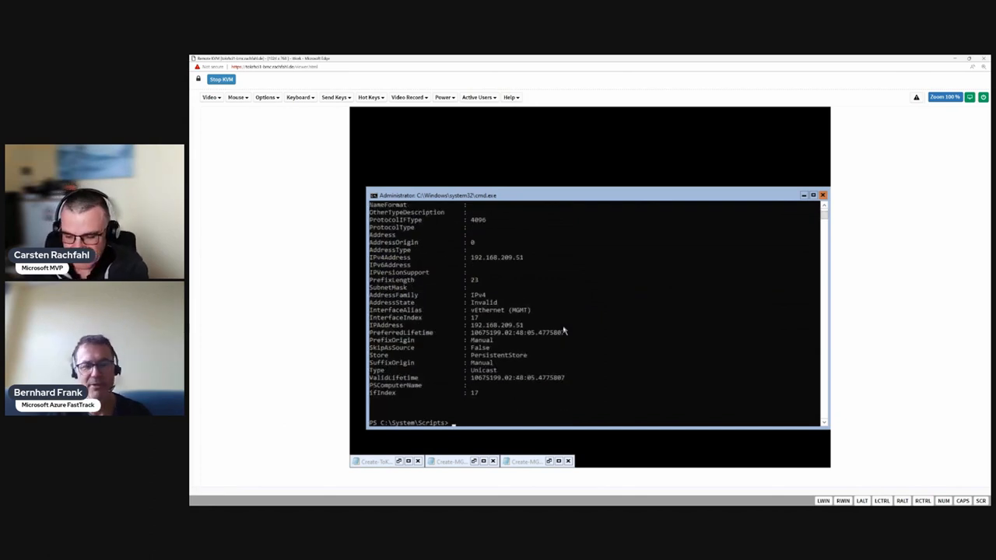
Run ipconfig then ipconfig /all to confirm vEthernet (MGMT) at 192.168.209.51, mask 255.255.254.0
{"action": "type", "text": "ipconfig"}
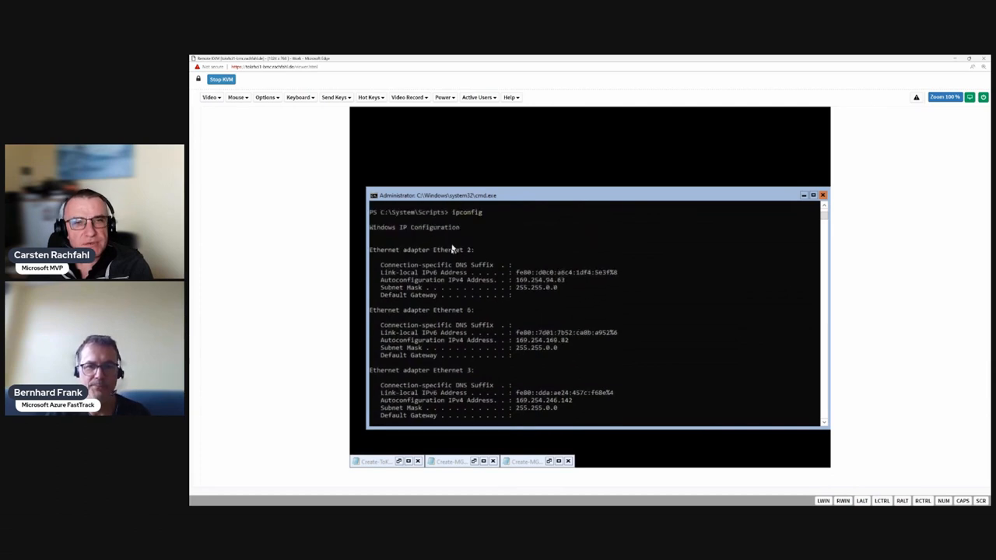
{"action": "scroll", "scroll_direction": "down", "scroll_amount": 3}
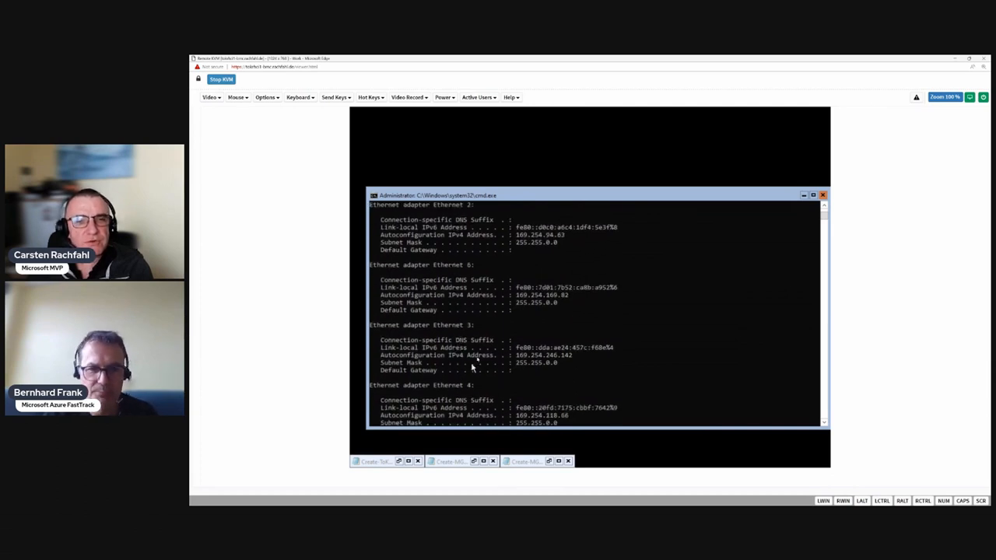
{"action": "scroll", "scroll_direction": "down", "scroll_amount": 3}
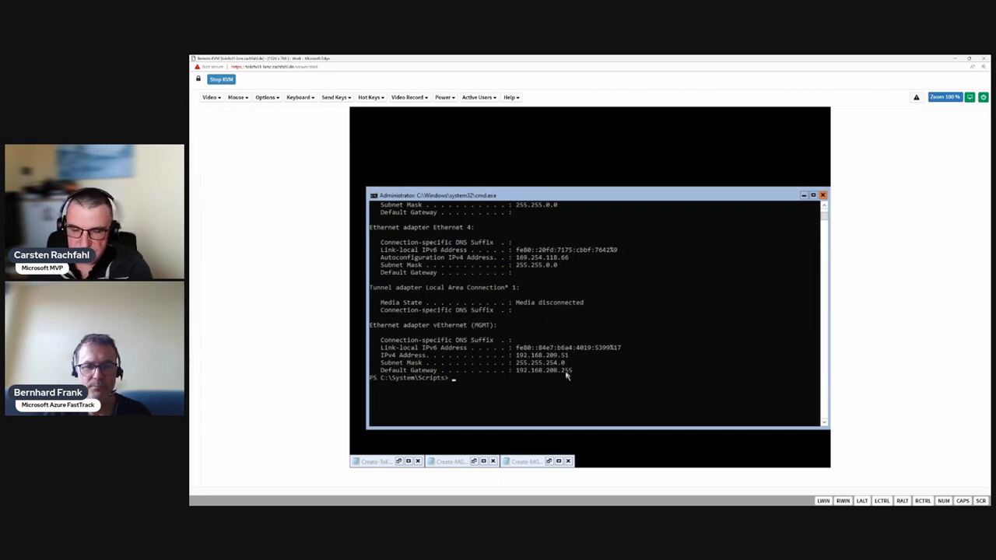
{"action": "type", "text": "ipconfig"}
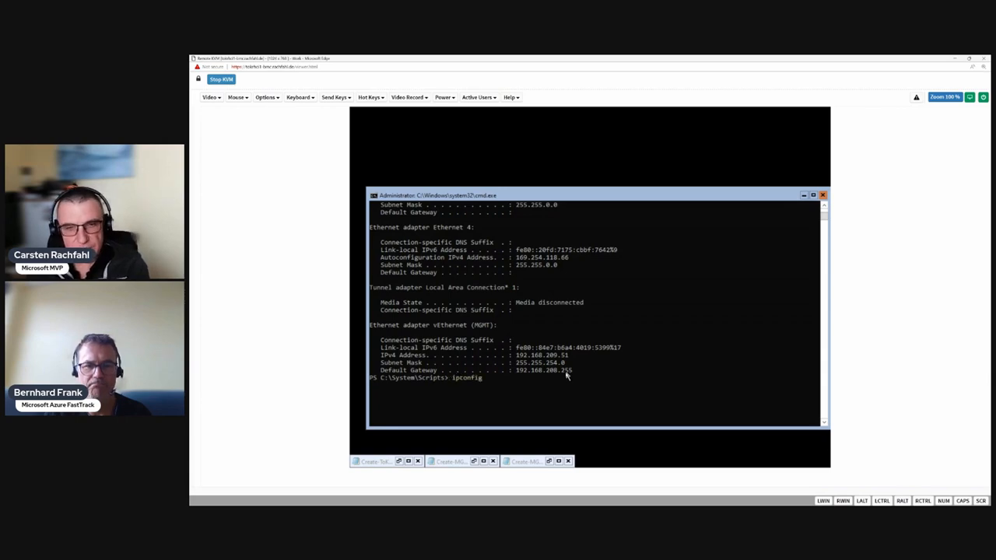
{"action": "type", "text": "ipconfig /all"}
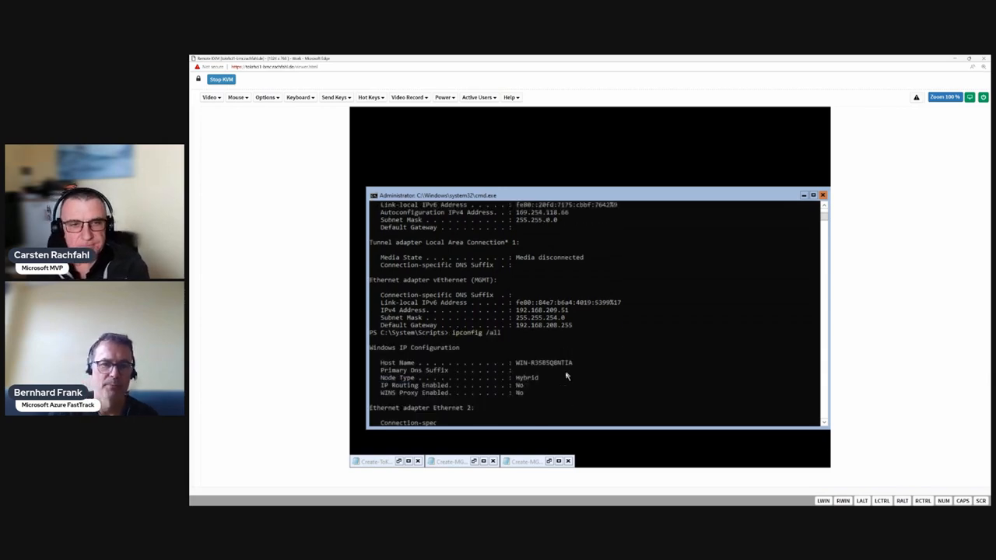